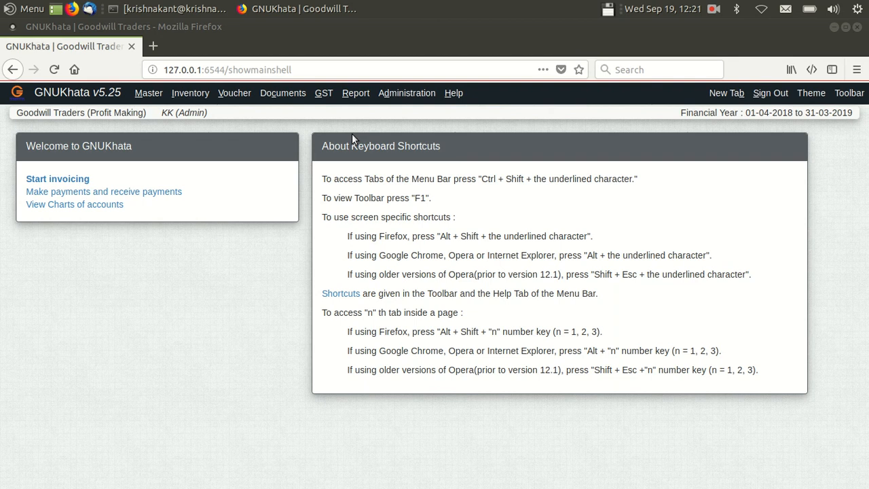
- Go to the Find/Edit Voucher page under the Voucher menu
{"action": "left_click", "coordinate": [234, 93]}
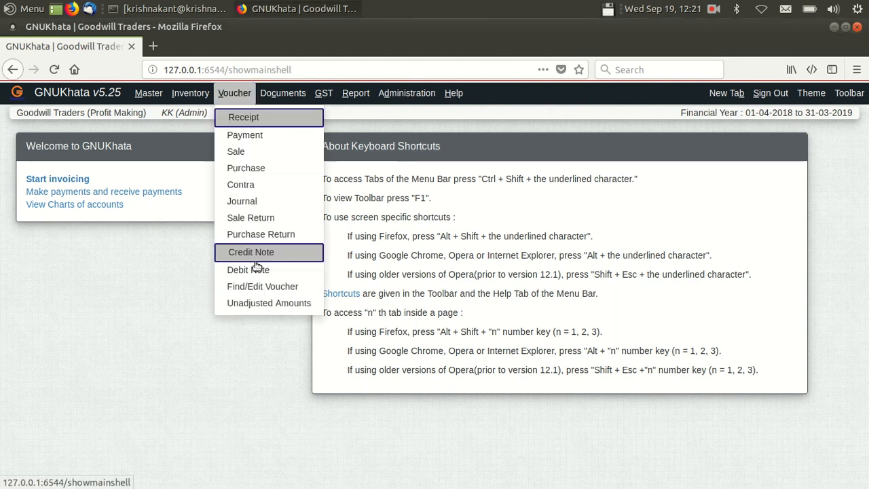
{"action": "left_click", "coordinate": [262, 286]}
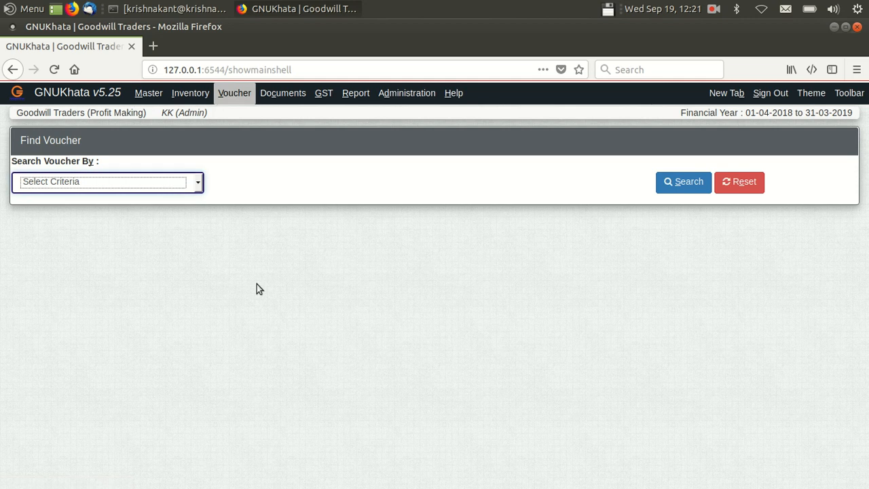
{"action": "mouse_move", "coordinate": [199, 196]}
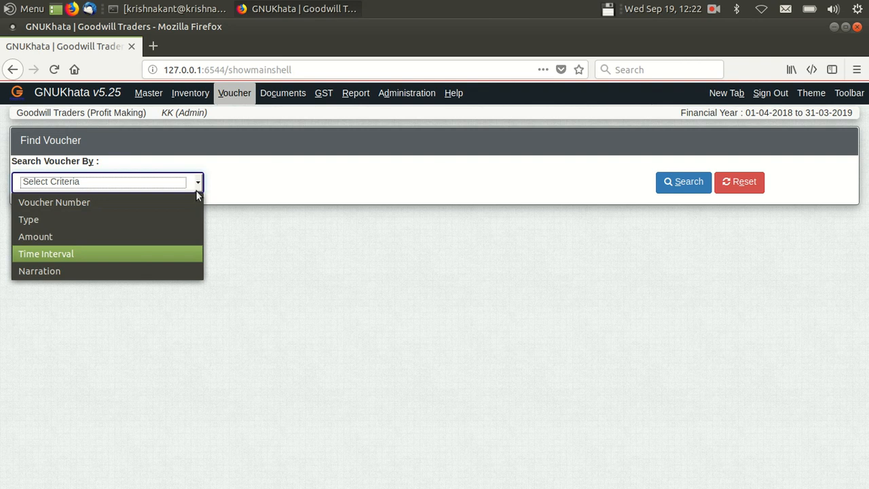
- Search vouchers by time interval from 01-04-2018 to 31-03-2019
{"action": "left_click", "coordinate": [47, 254]}
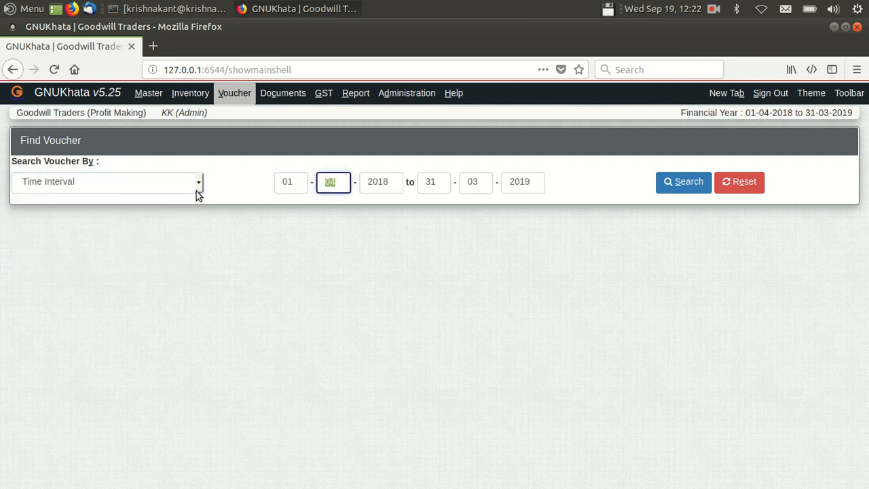
{"action": "type", "text": "04"}
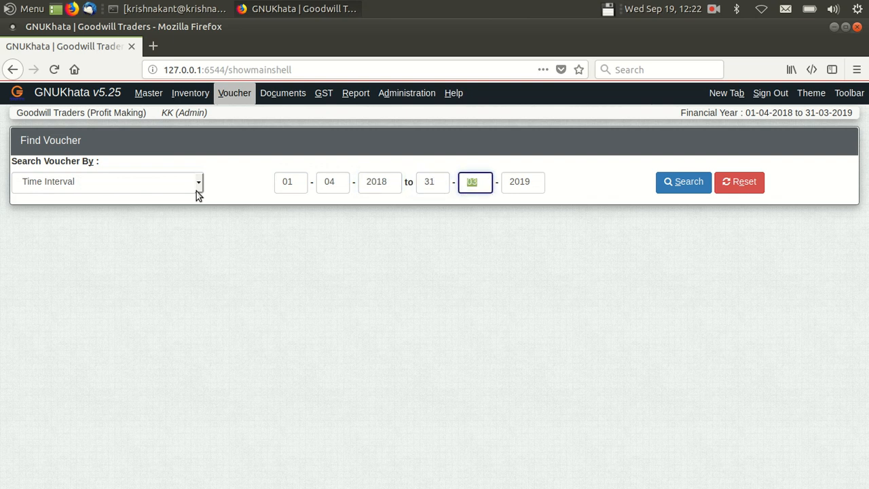
{"action": "left_click", "coordinate": [683, 181]}
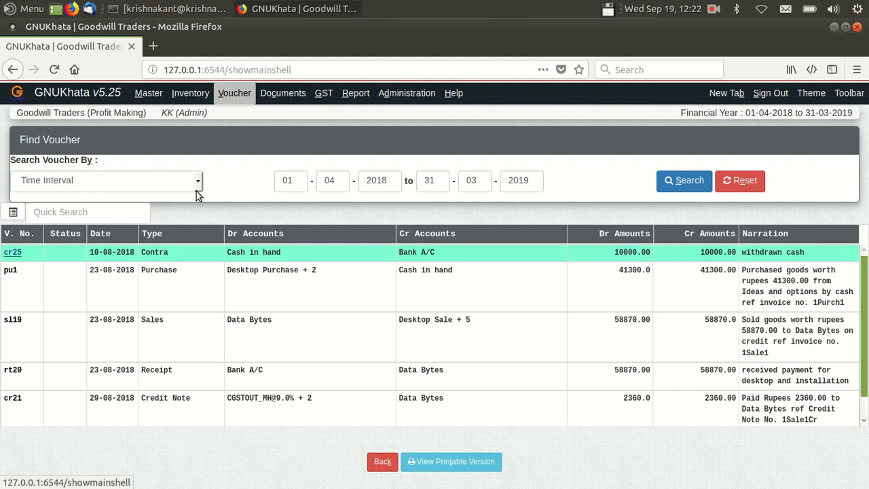
{"action": "left_click", "coordinate": [12, 251]}
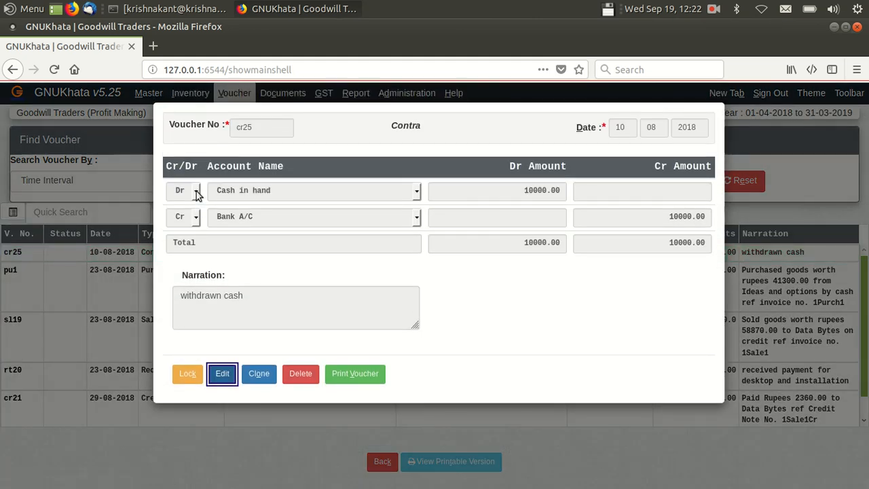
{"action": "mouse_move", "coordinate": [482, 393]}
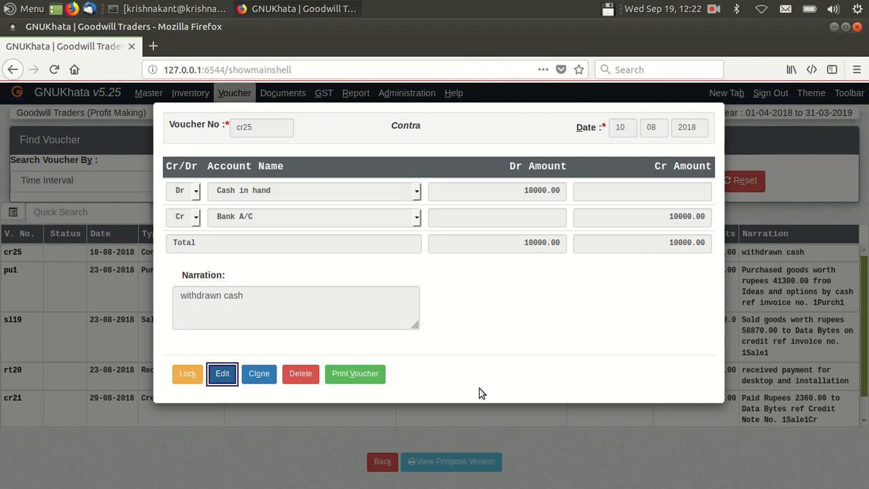
{"action": "mouse_move", "coordinate": [535, 468]}
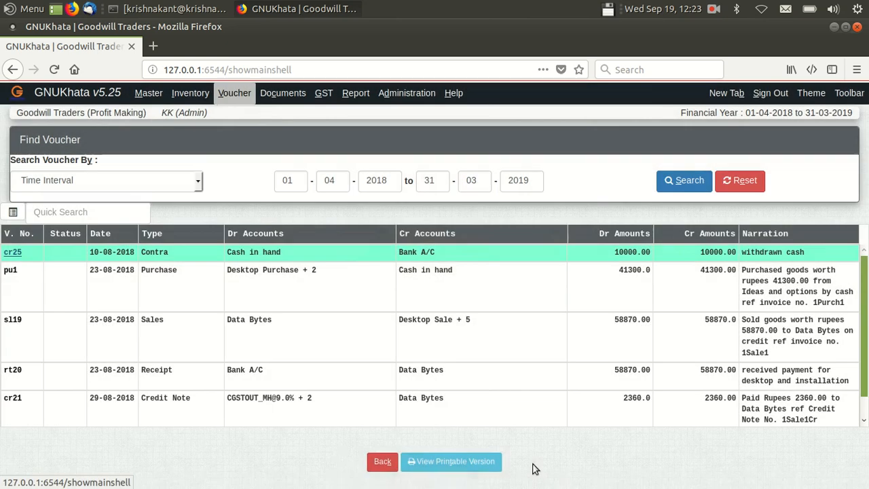
- View the Cash Flow report for 01-04-2018 to 31-03-2019
{"action": "left_click", "coordinate": [356, 93]}
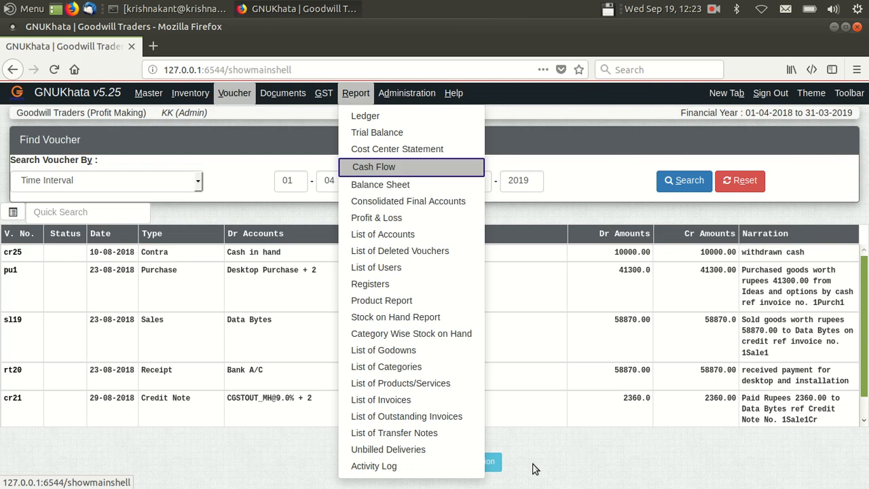
{"action": "left_click", "coordinate": [374, 166]}
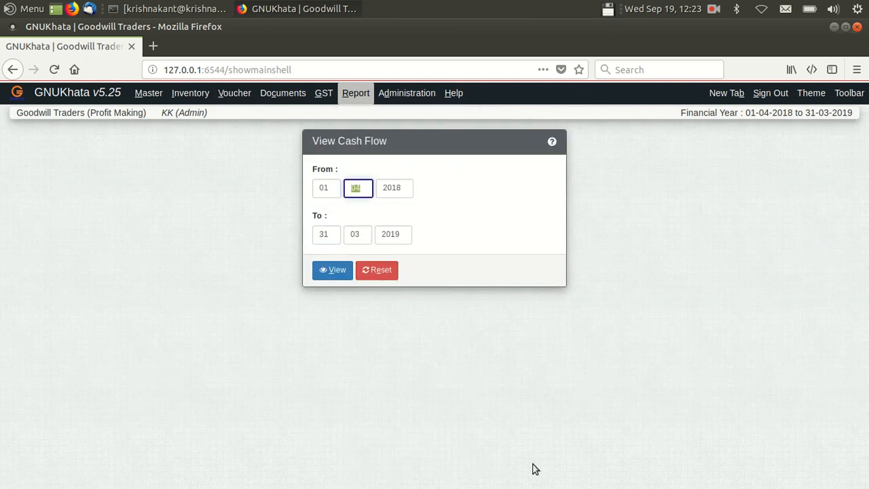
{"action": "left_click", "coordinate": [332, 269]}
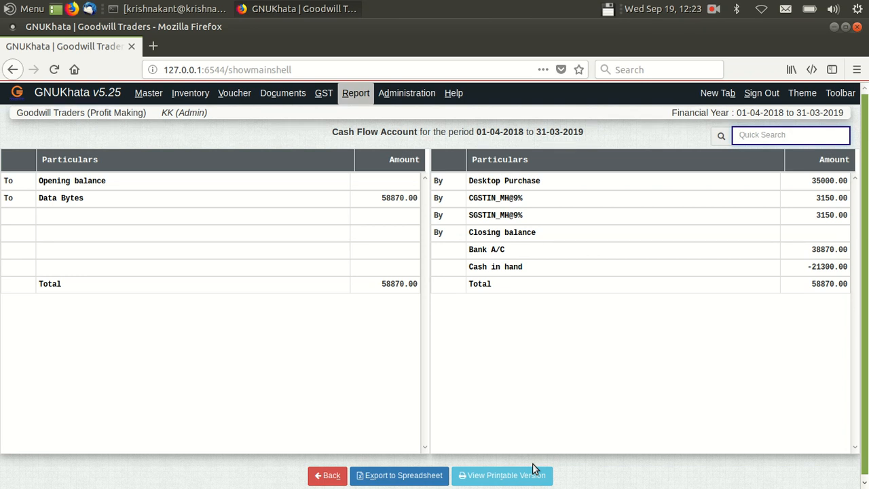
{"action": "left_click", "coordinate": [356, 93]}
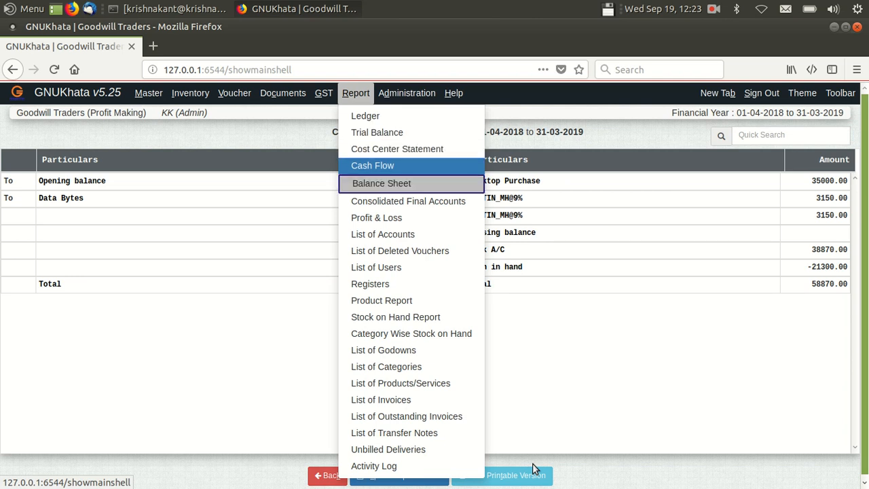
- View the Conventional Balance Sheet as on 31-03-2019, expanded to show all accounts
{"action": "left_click", "coordinate": [381, 183]}
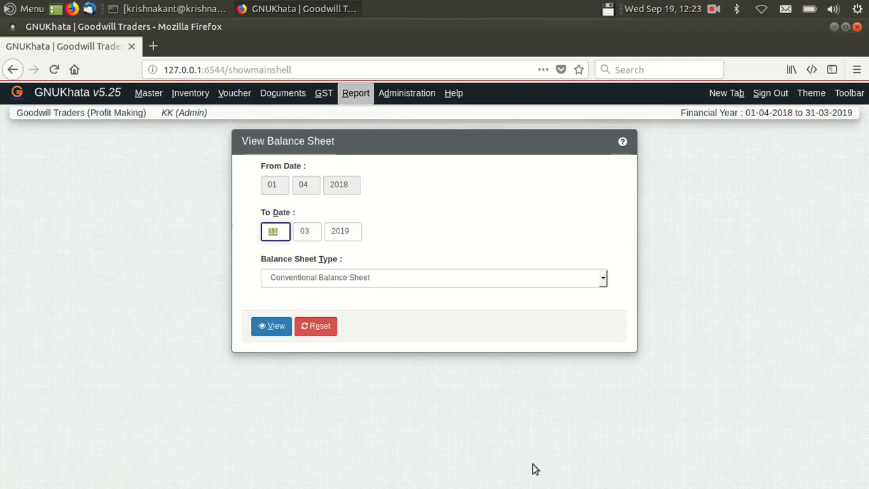
{"action": "left_click", "coordinate": [601, 277]}
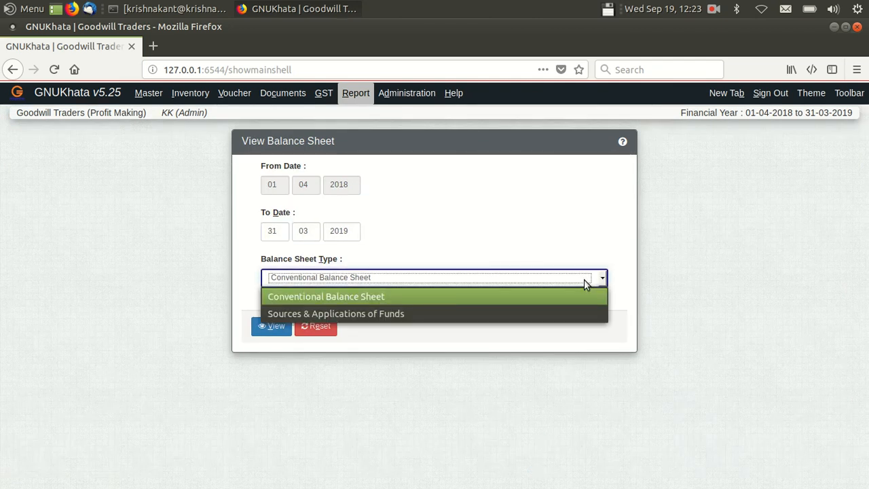
{"action": "left_click", "coordinate": [326, 296]}
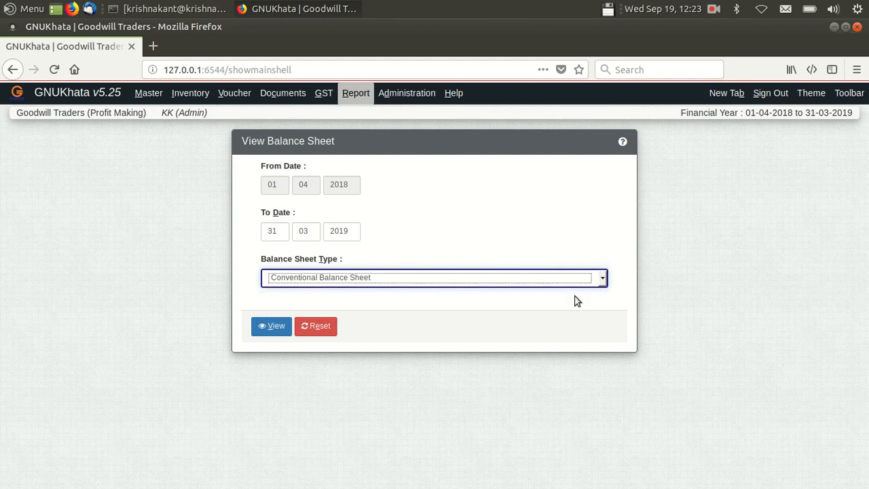
{"action": "left_click", "coordinate": [271, 326]}
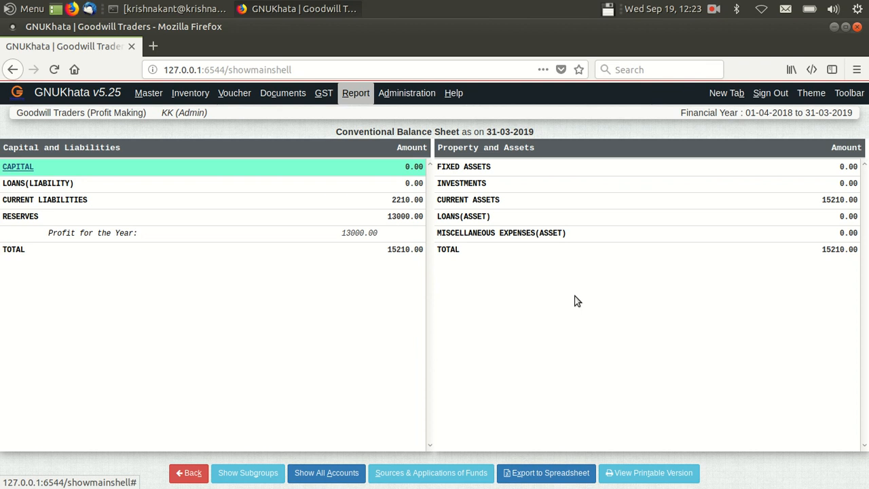
{"action": "mouse_move", "coordinate": [325, 473]}
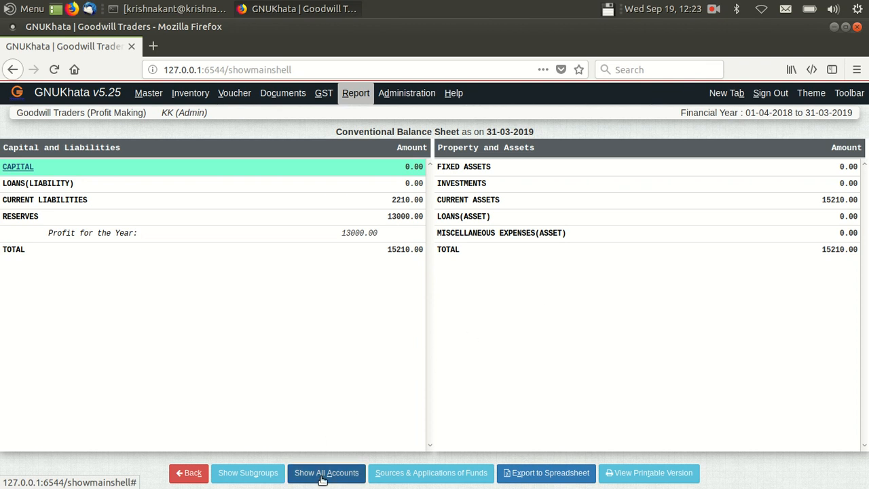
{"action": "left_click", "coordinate": [325, 472]}
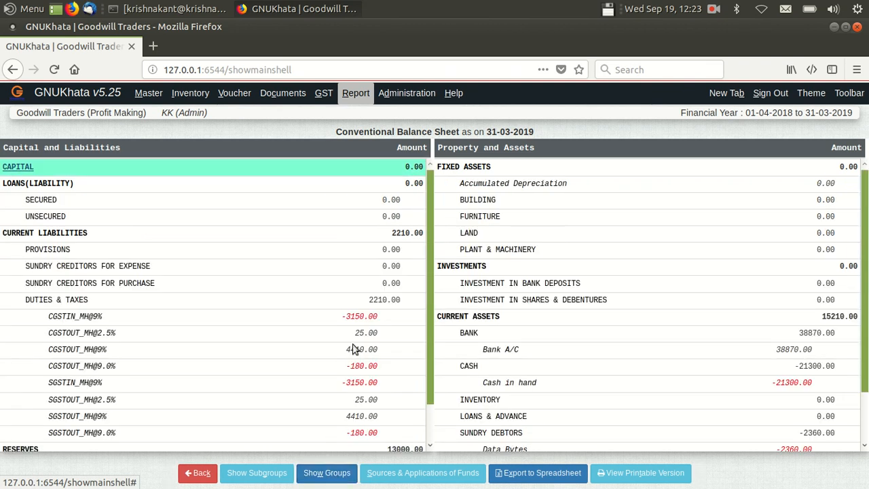
{"action": "mouse_move", "coordinate": [343, 395]}
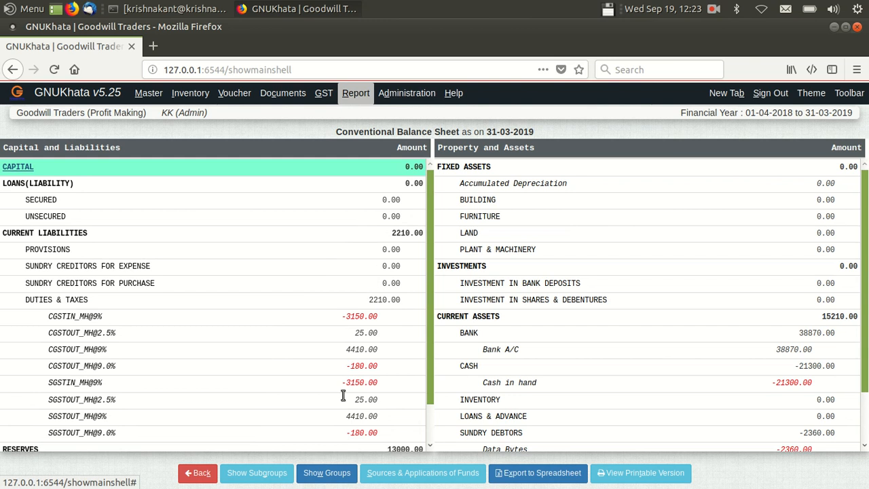
- Switch the balance sheet format to Sources and Applications of Funds and view it
{"action": "left_click", "coordinate": [197, 473]}
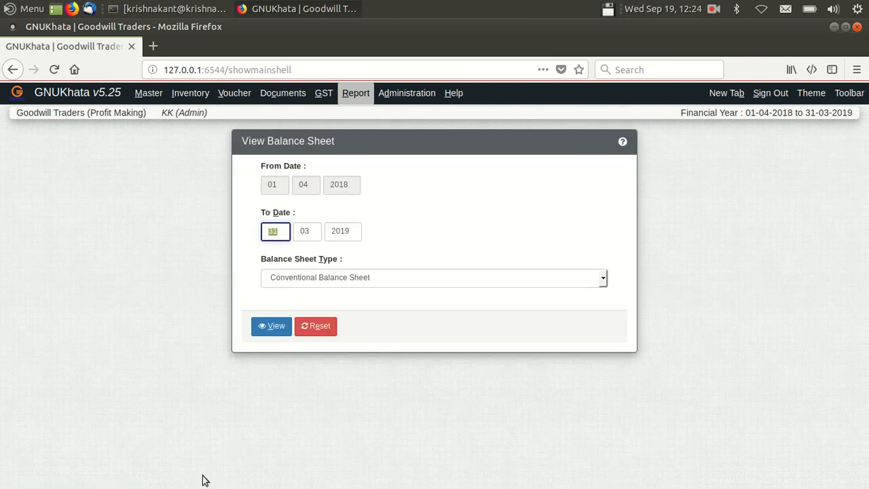
{"action": "left_click", "coordinate": [434, 276]}
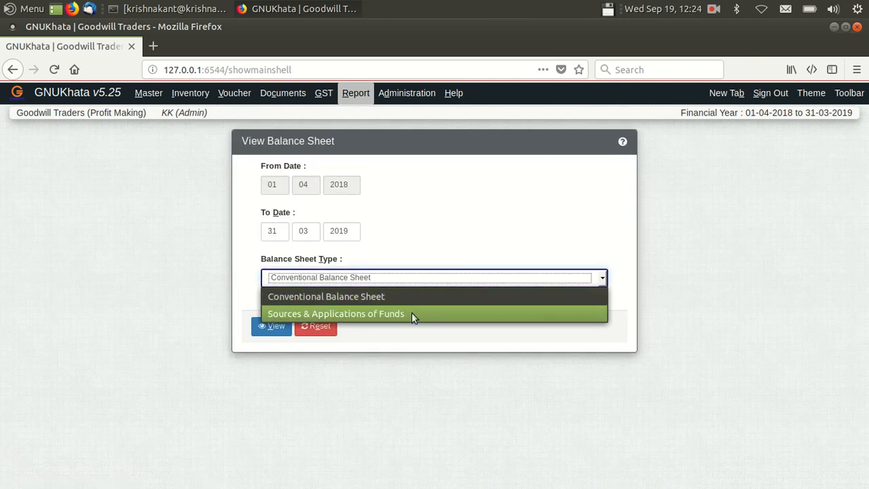
{"action": "left_click", "coordinate": [336, 313]}
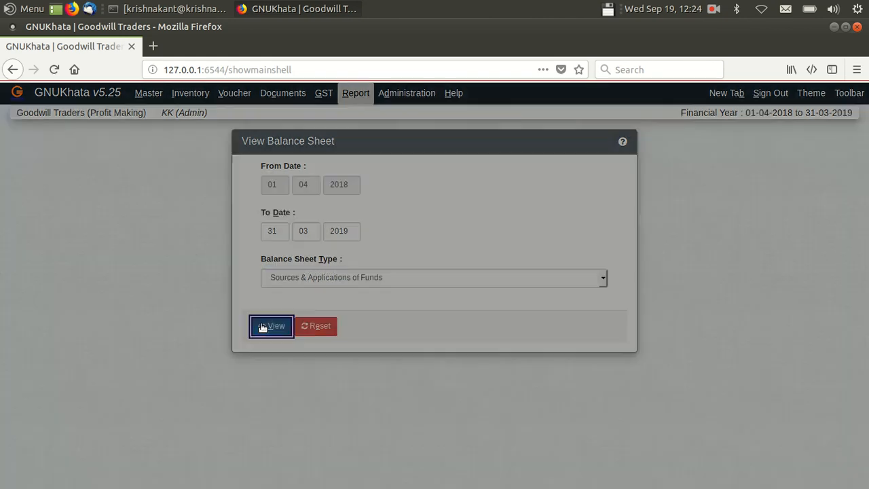
{"action": "left_click", "coordinate": [271, 325]}
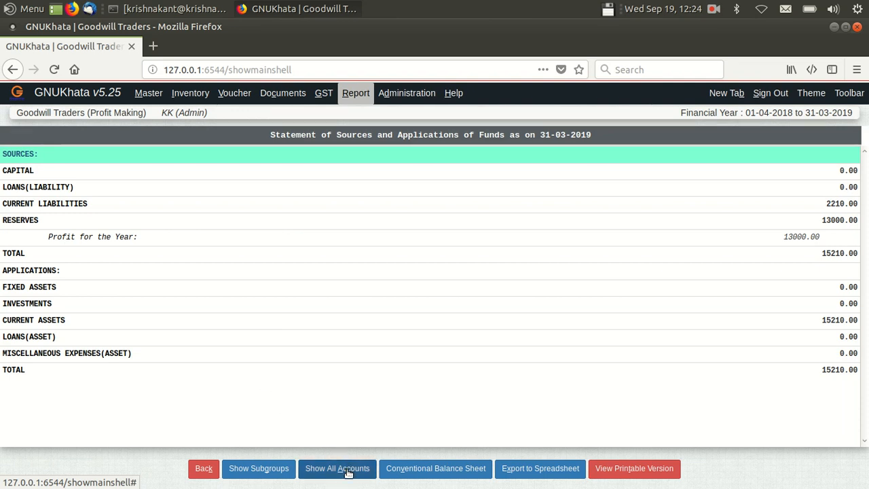
{"action": "mouse_move", "coordinate": [259, 468]}
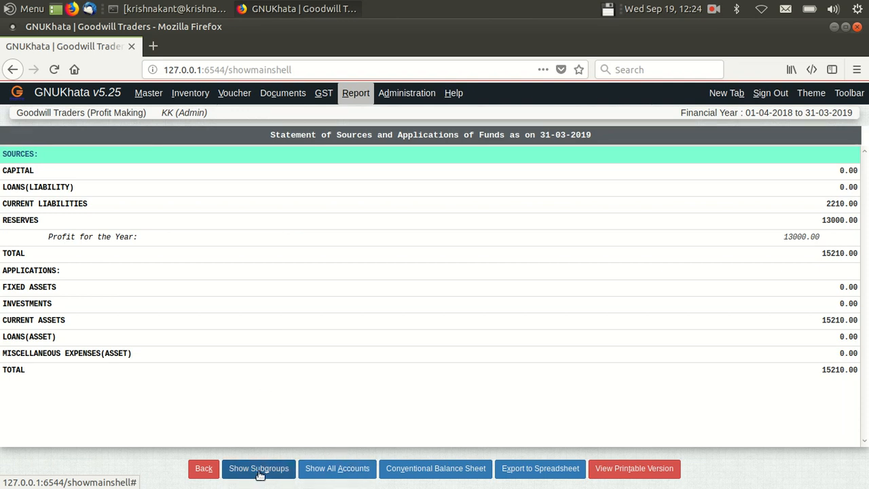
- Expand the statement to subgroups and all accounts, review it, then collapse to groups
{"action": "left_click", "coordinate": [258, 467]}
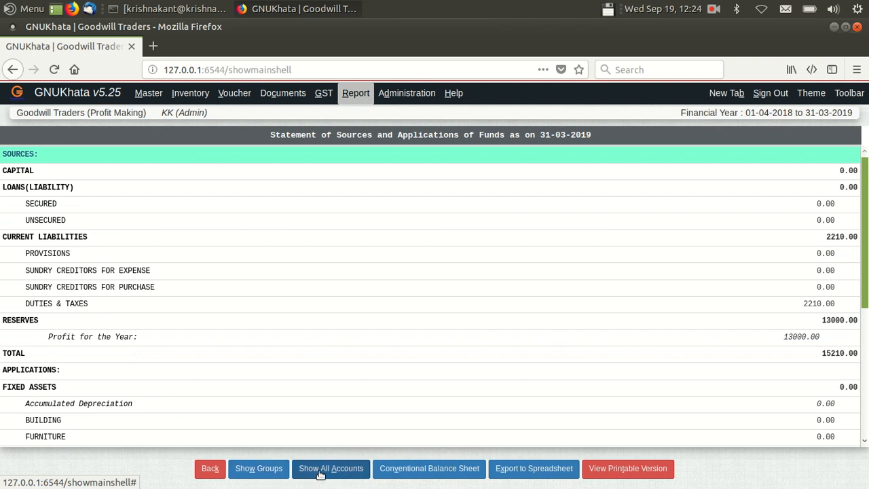
{"action": "left_click", "coordinate": [330, 469]}
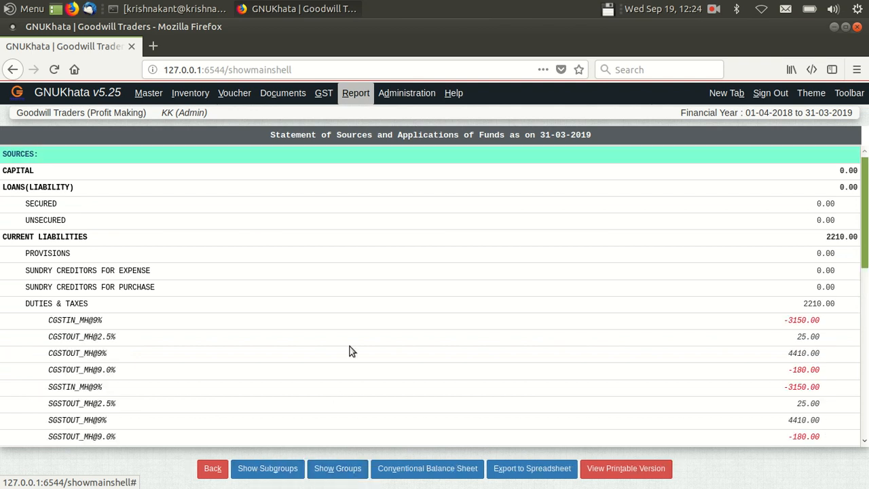
{"action": "scroll", "scroll_direction": "down", "scroll_amount": 3}
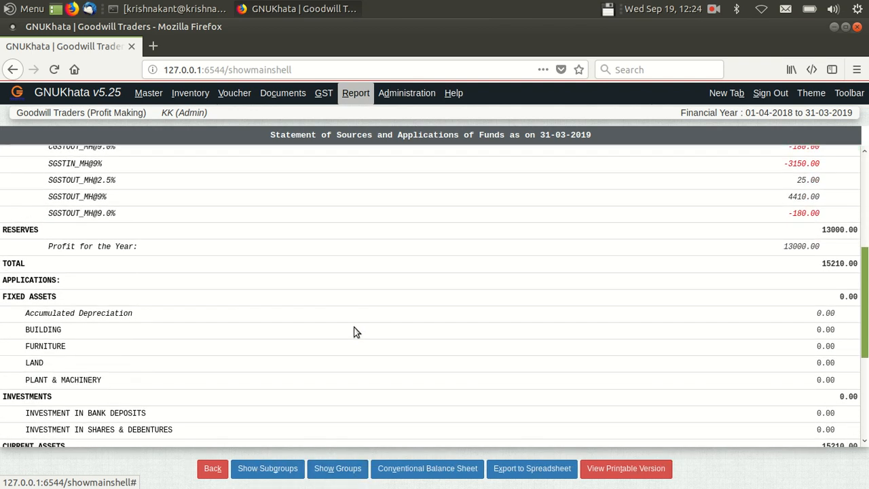
{"action": "scroll", "scroll_direction": "down", "scroll_amount": 3}
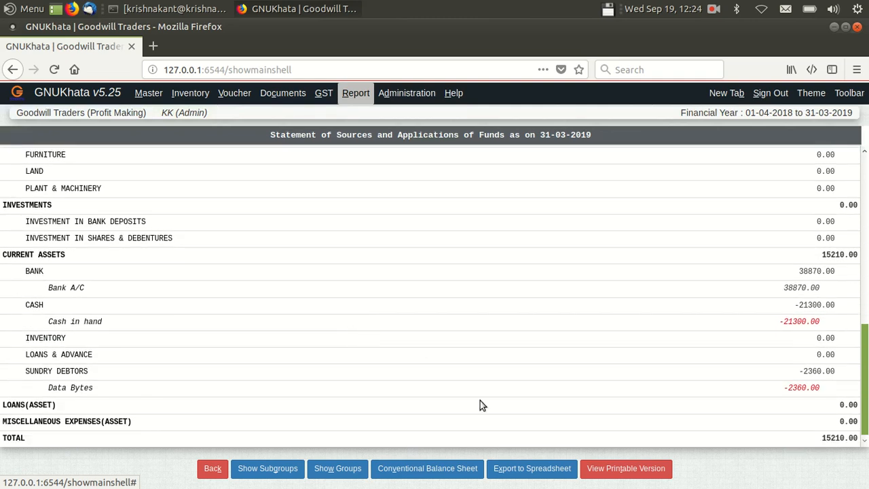
{"action": "mouse_move", "coordinate": [531, 468]}
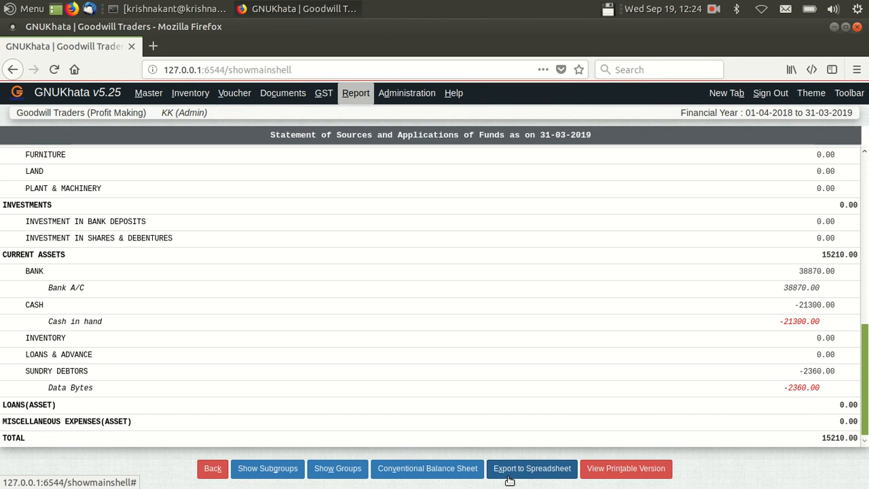
{"action": "mouse_move", "coordinate": [267, 468]}
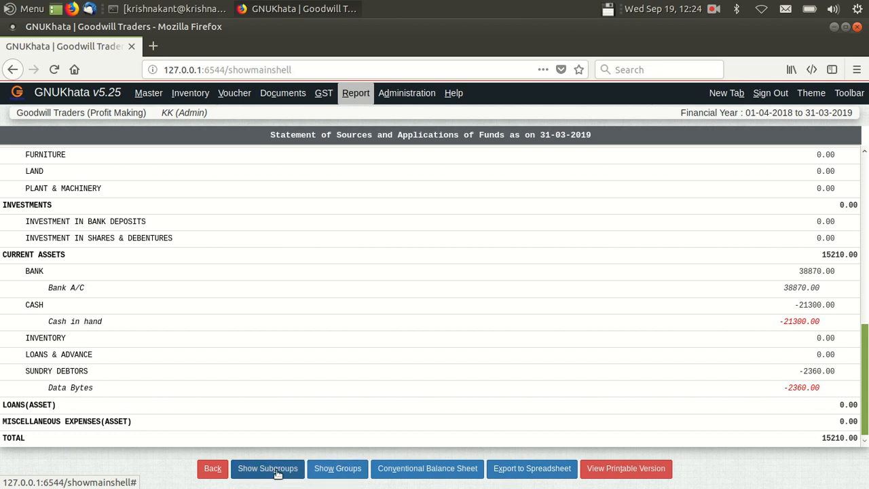
{"action": "left_click", "coordinate": [337, 468]}
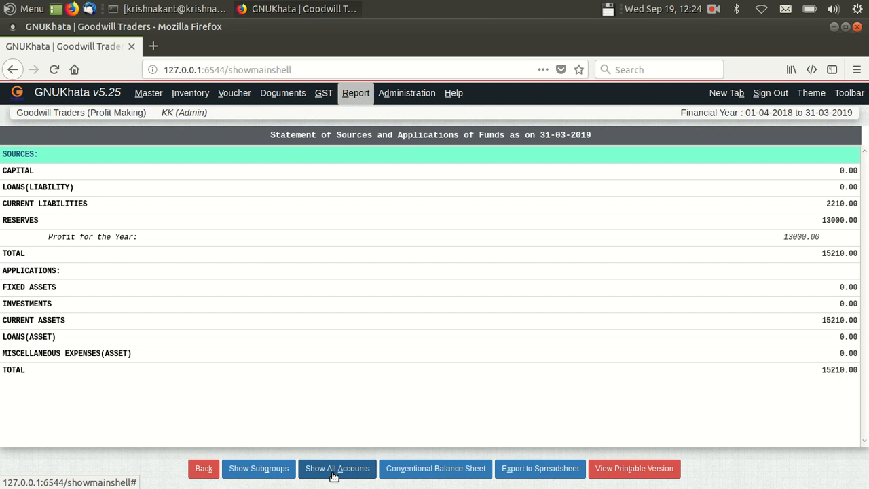
- View the Profit & Loss Account for 01-04-2018 to 31-03-2019 with all groups expanded
{"action": "left_click", "coordinate": [355, 93]}
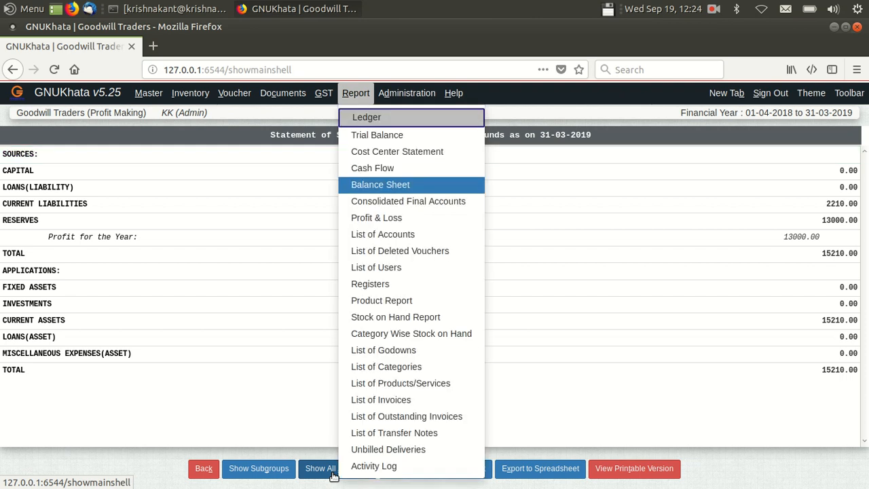
{"action": "mouse_move", "coordinate": [374, 167]}
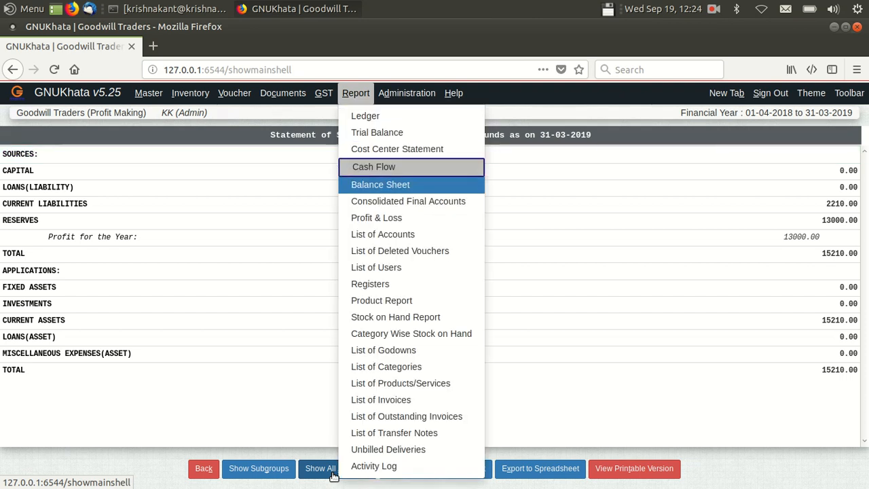
{"action": "mouse_move", "coordinate": [377, 215]}
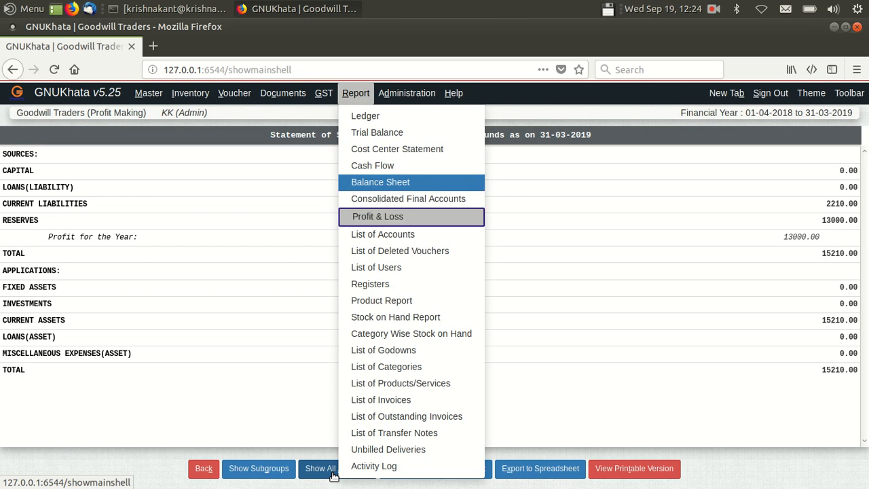
{"action": "left_click", "coordinate": [377, 216]}
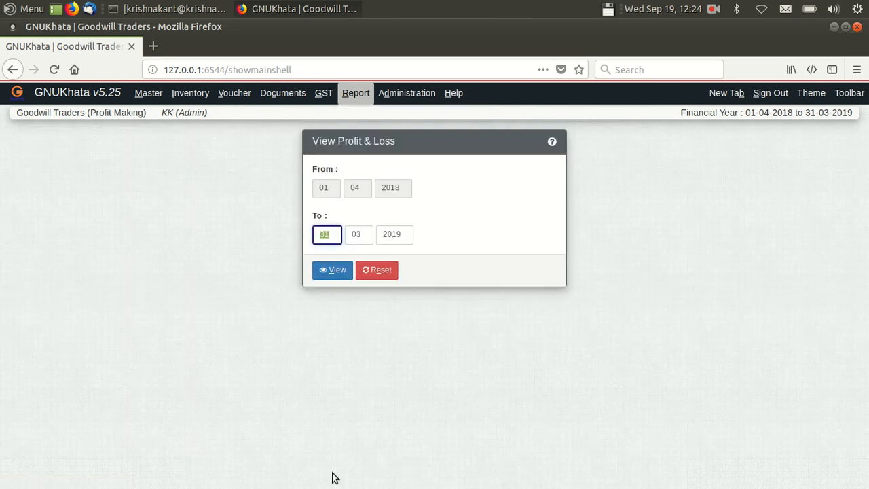
{"action": "left_click", "coordinate": [333, 269]}
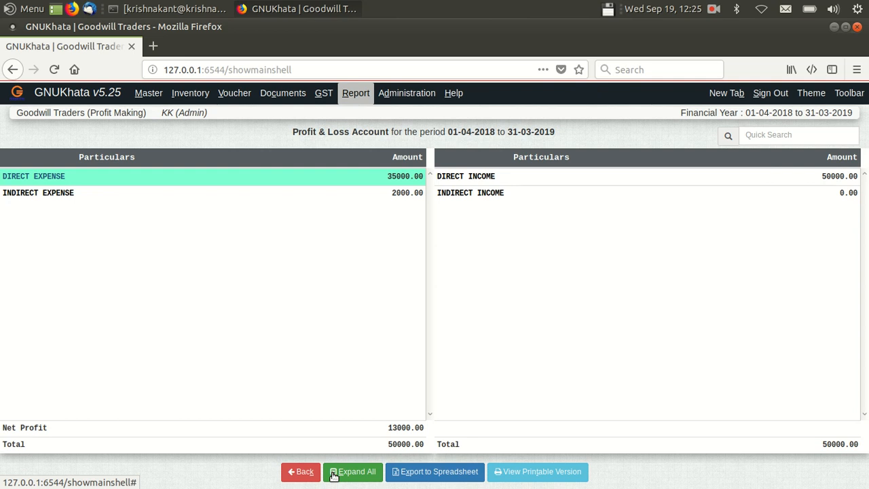
{"action": "left_click", "coordinate": [351, 471]}
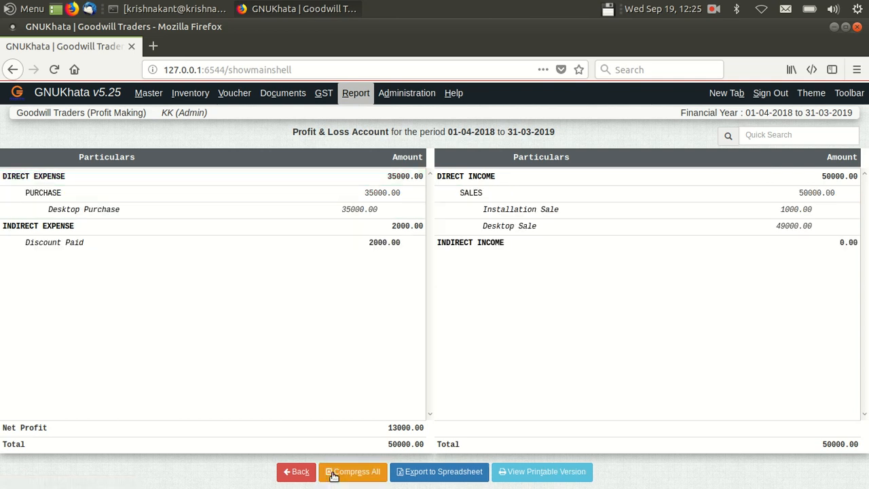
{"action": "mouse_move", "coordinate": [358, 477]}
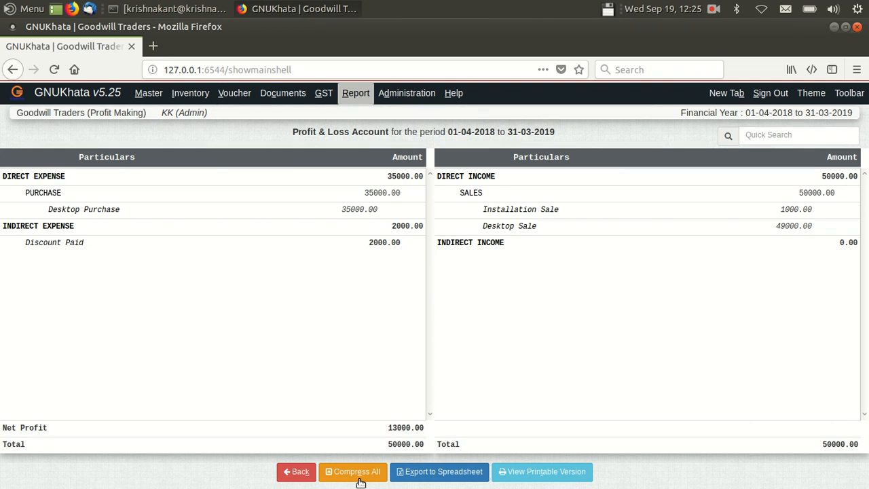
{"action": "mouse_move", "coordinate": [194, 379]}
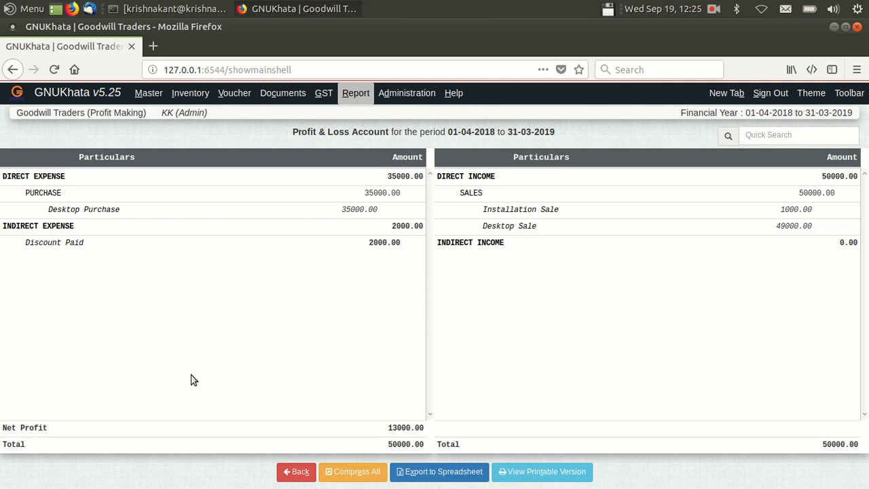
{"action": "mouse_move", "coordinate": [217, 479]}
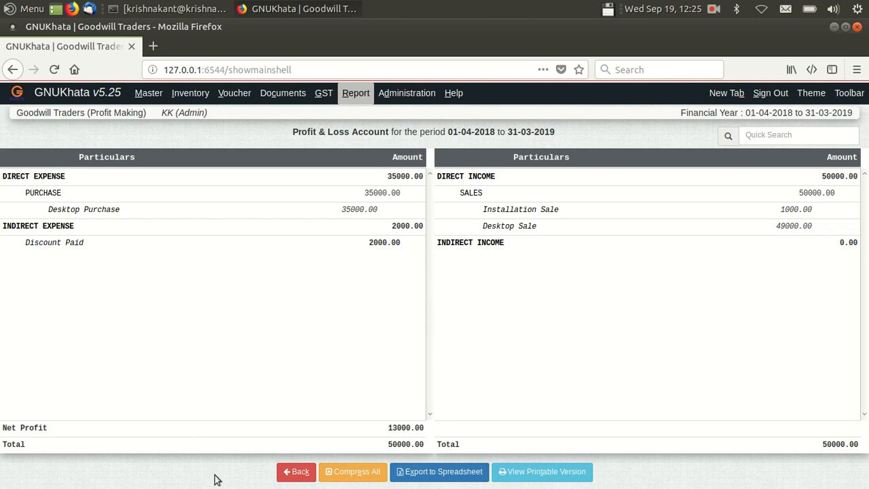
{"action": "mouse_move", "coordinate": [439, 472]}
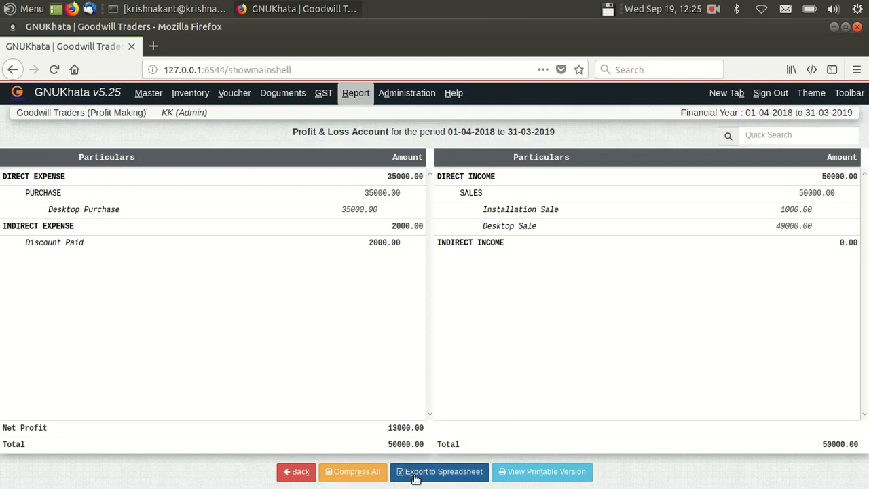
{"action": "mouse_move", "coordinate": [353, 471]}
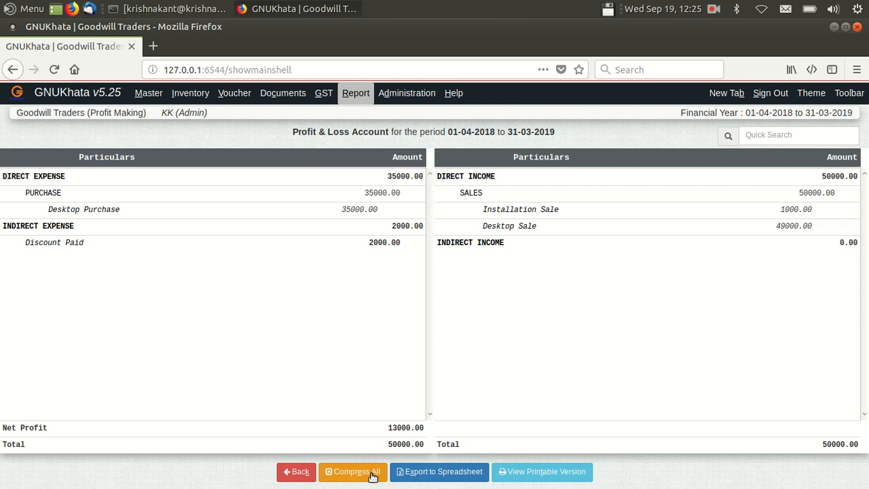
- Compress the Profit & Loss Account to its main expense and income groups
{"action": "left_click", "coordinate": [353, 471]}
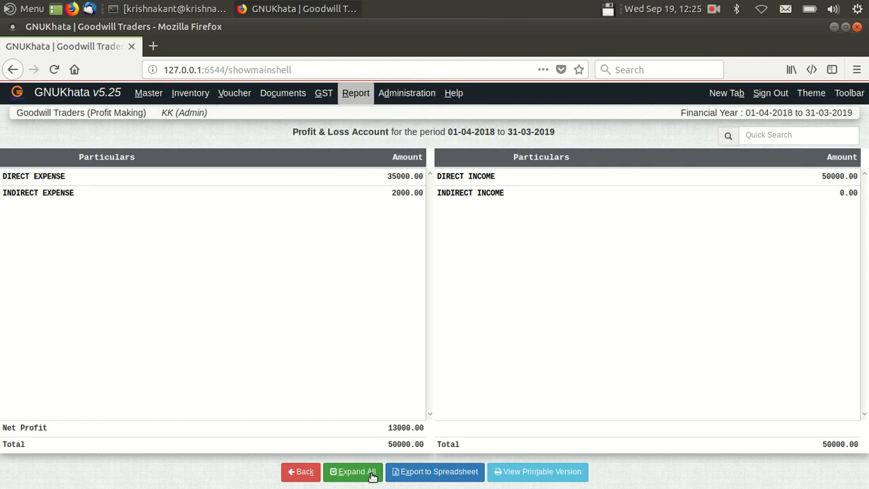
{"action": "left_click", "coordinate": [355, 93]}
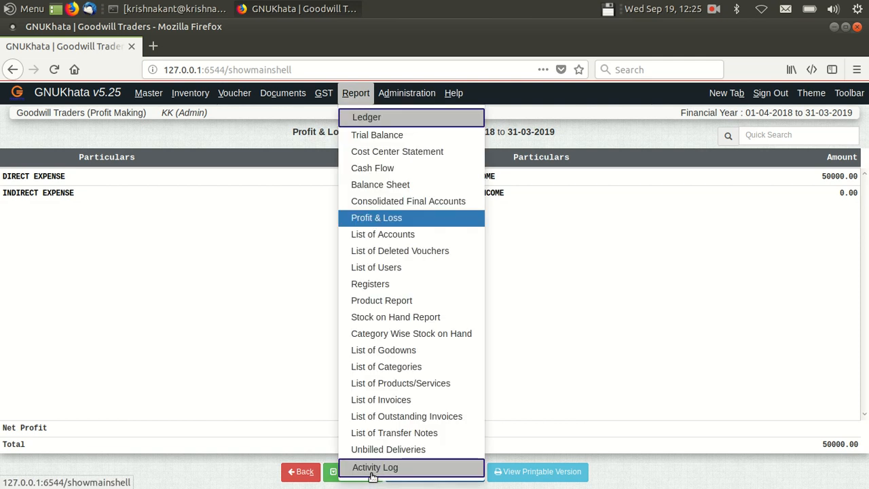